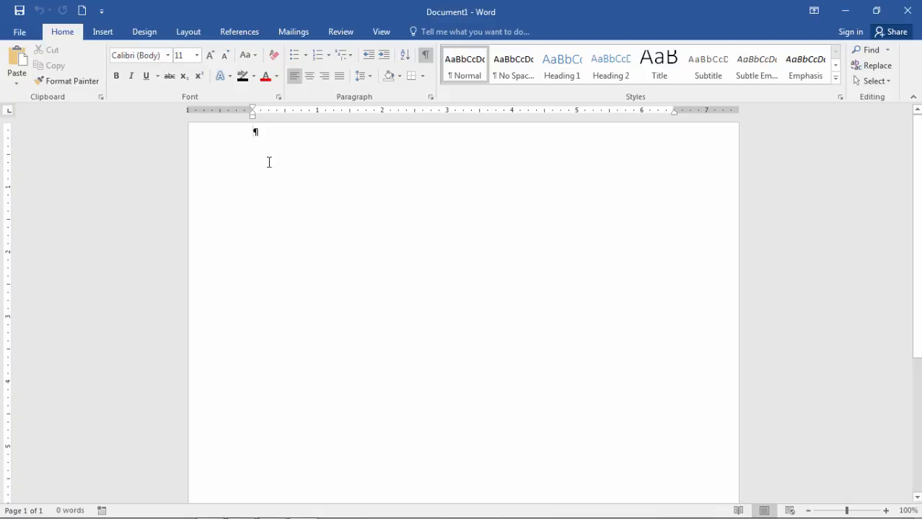
Insert a blank header reading THIS IS MY FIRST HEADER
click(102, 32)
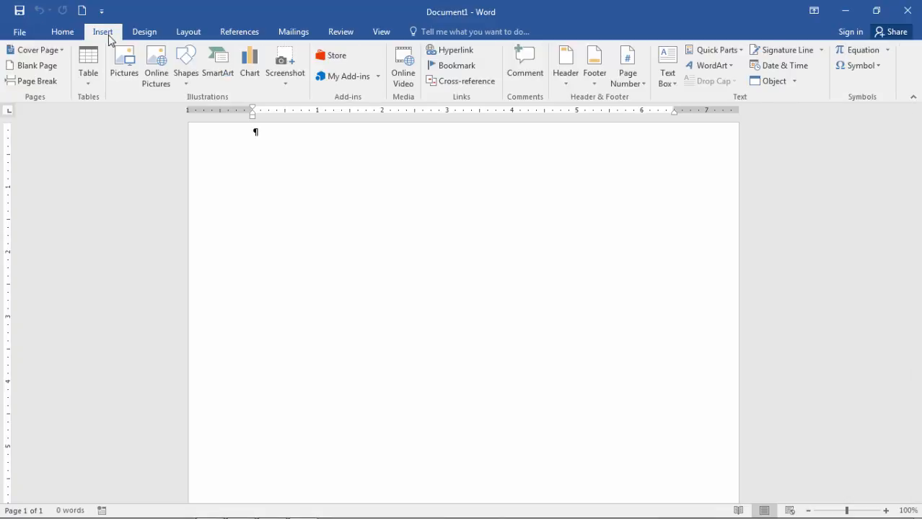
click(566, 61)
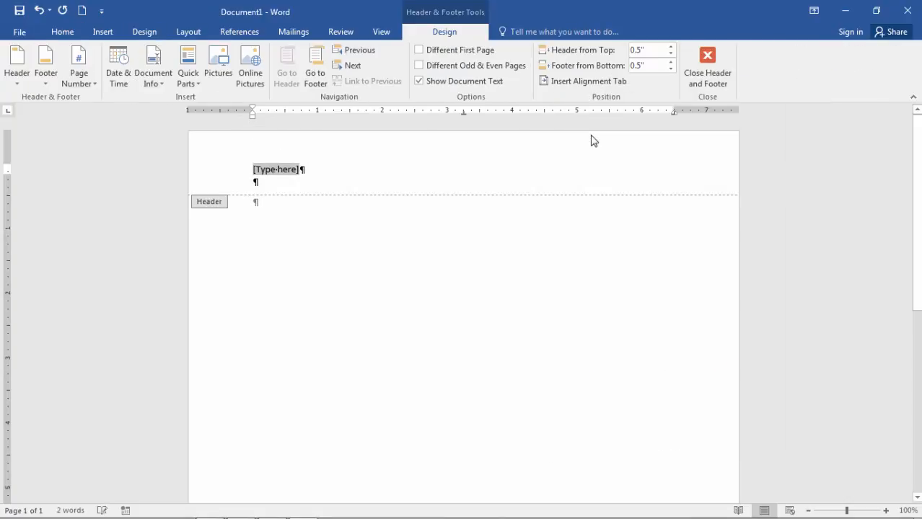
text(THIS IS MY)
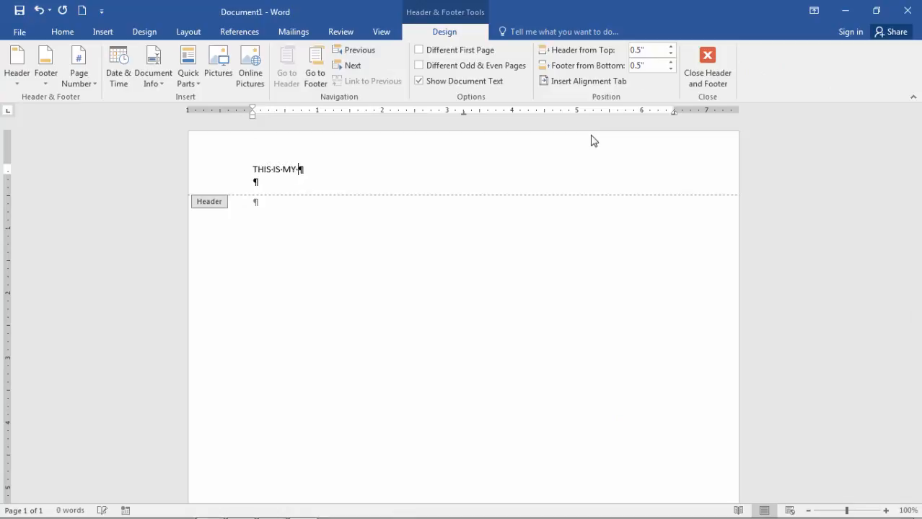
text(FIRST HEADER)
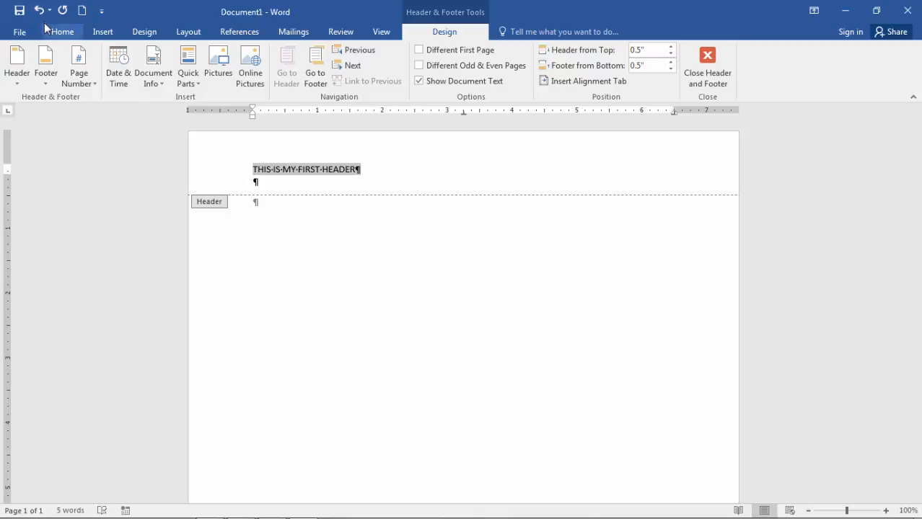
Enlarge the header text to 24 pt and return to the body
click(62, 32)
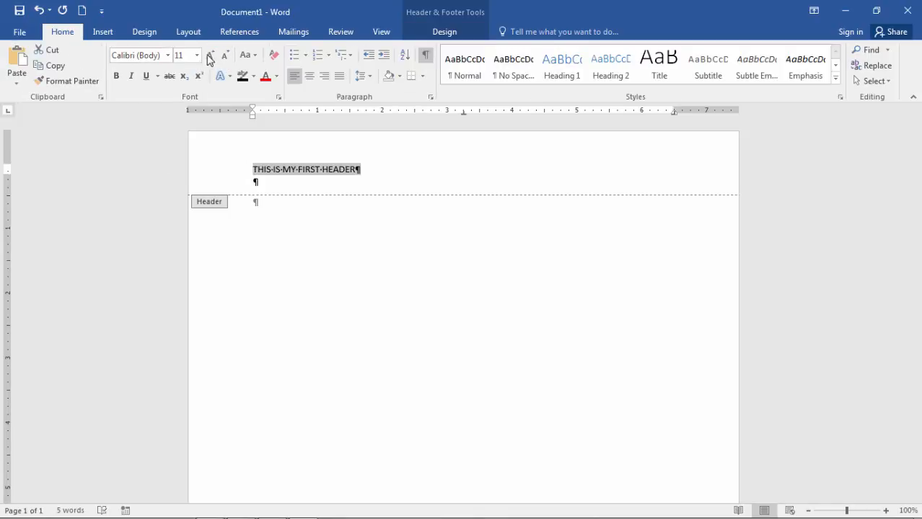
click(211, 55)
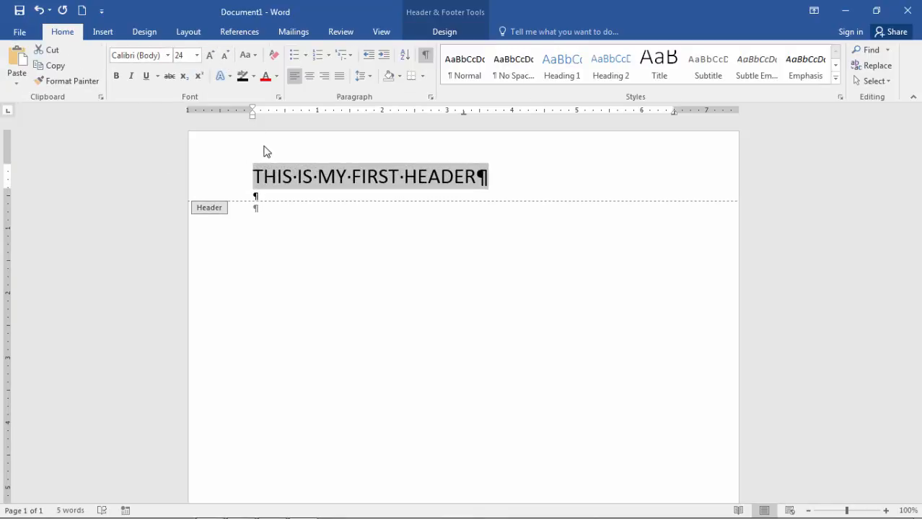
click(297, 176)
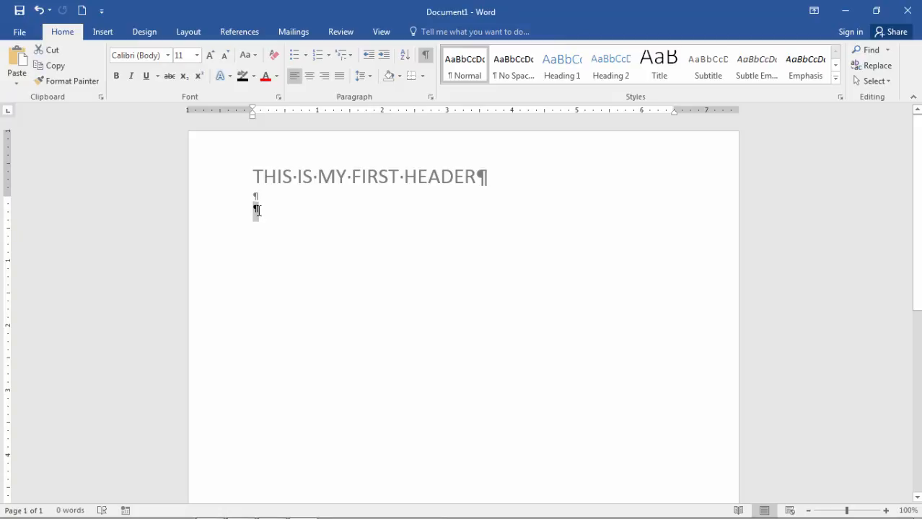
mouse_move(262, 214)
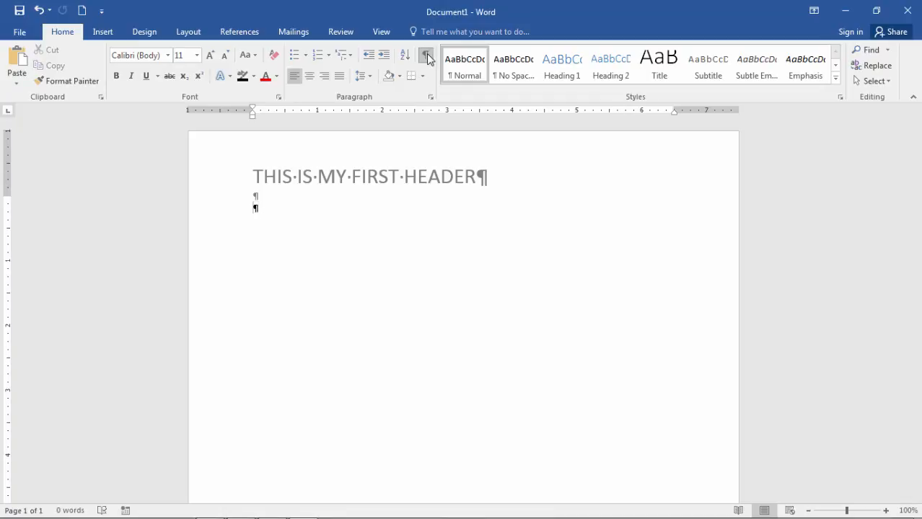
Toggle formatting marks and add page breaks to extend the document to three pages
click(427, 55)
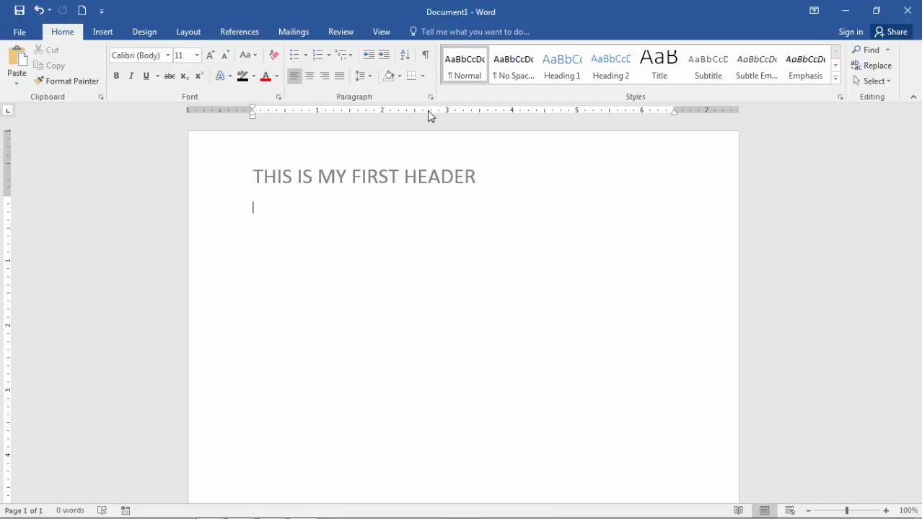
click(427, 55)
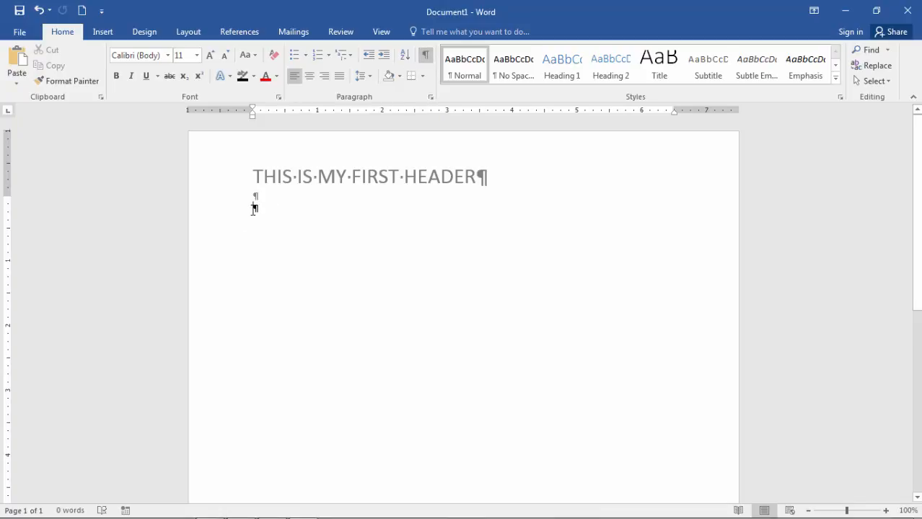
key(tab)
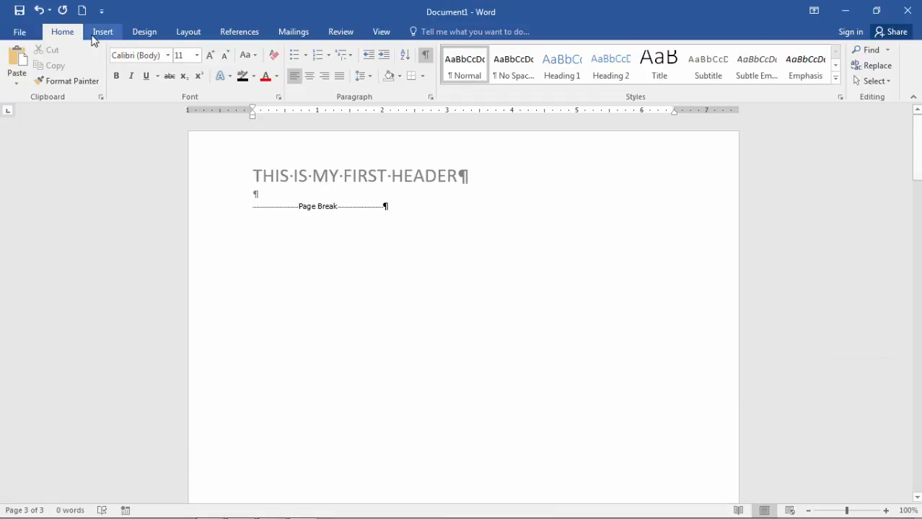
Check in print preview that all three pages show the first header, then resume editing
click(20, 32)
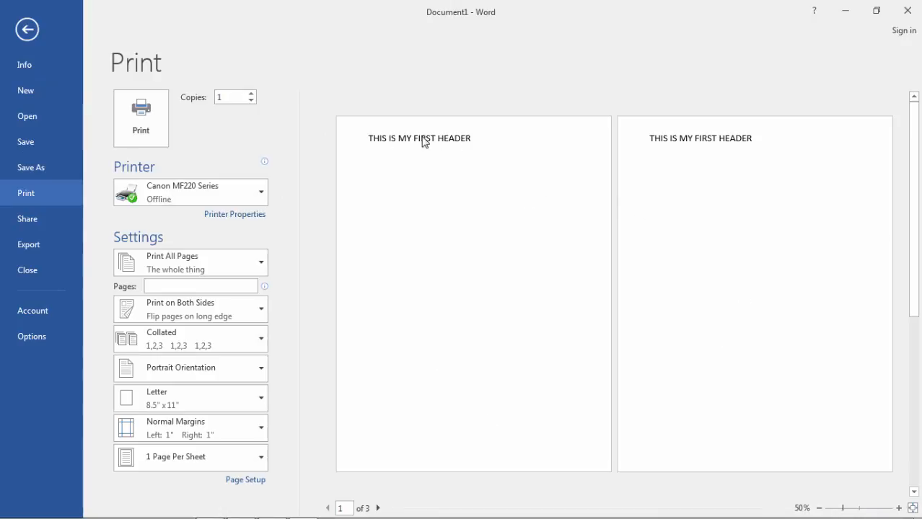
mouse_move(678, 145)
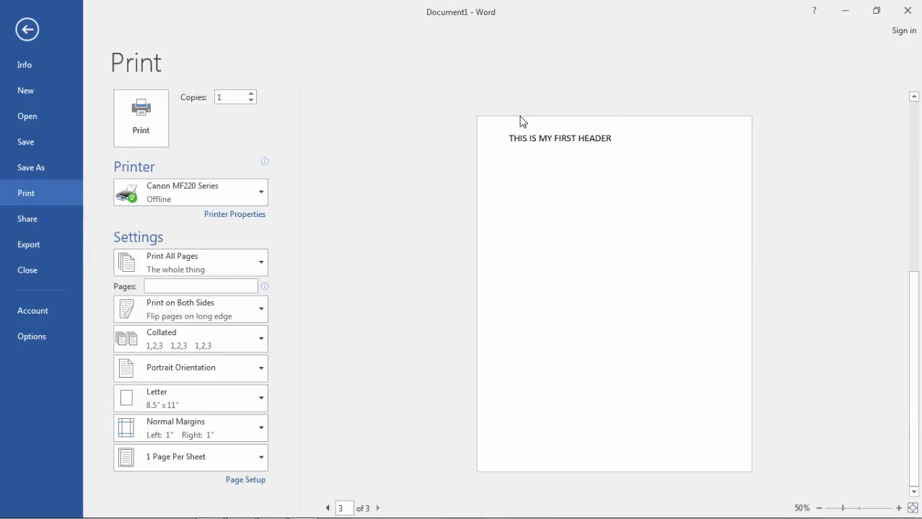
mouse_move(531, 142)
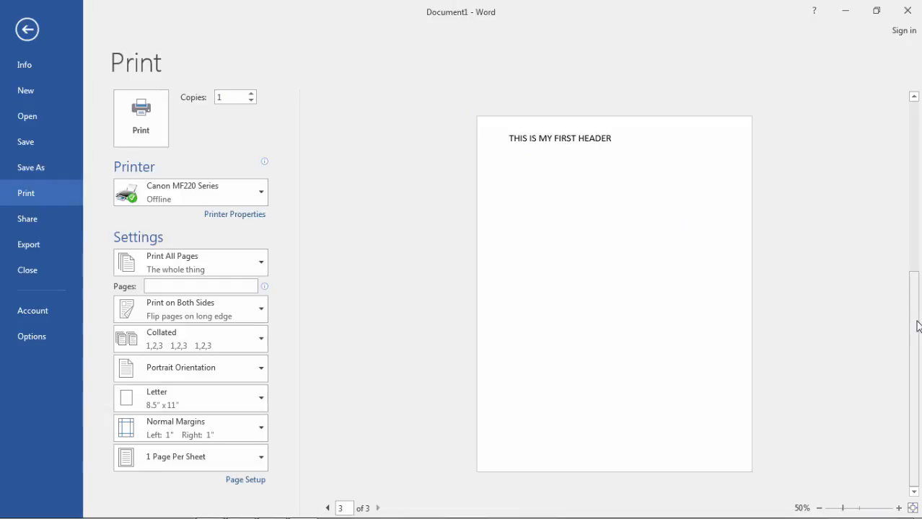
click(26, 29)
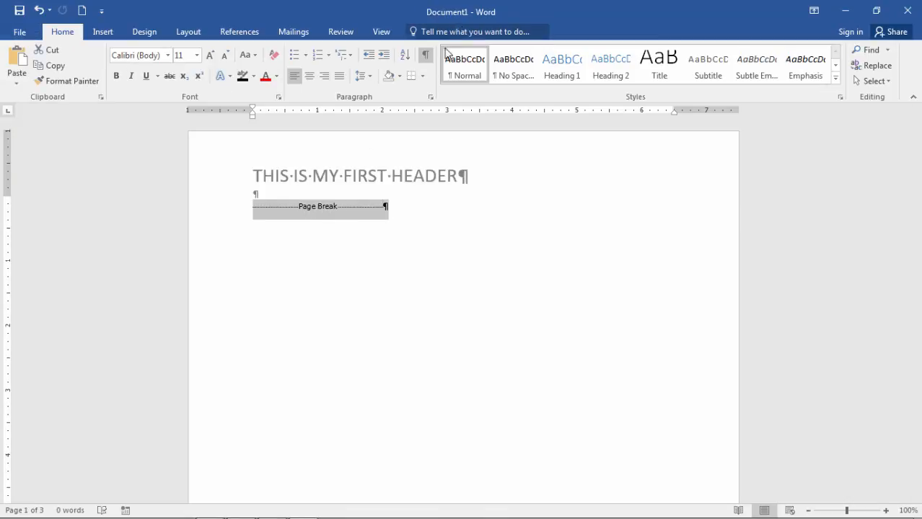
Edit the page 3 header so it reads THIS IS MY SECOND HEADER and return to the body
click(427, 55)
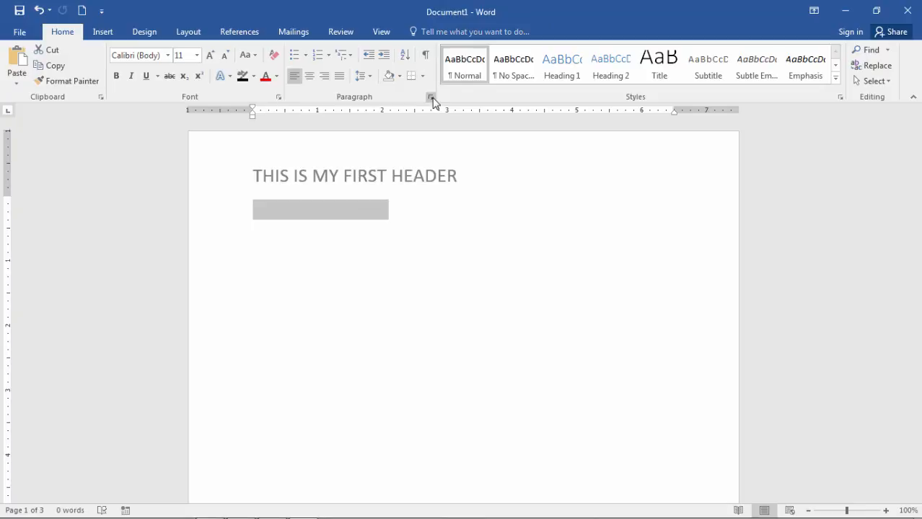
click(426, 54)
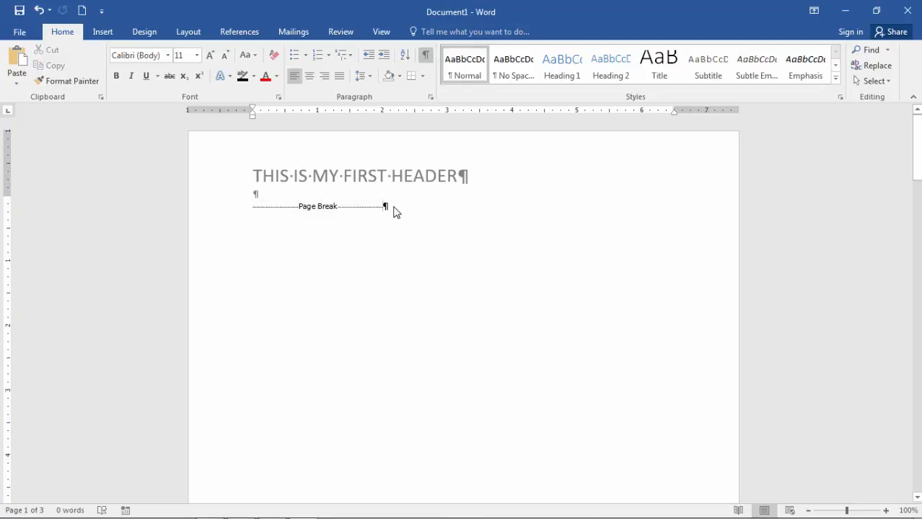
mouse_move(839, 196)
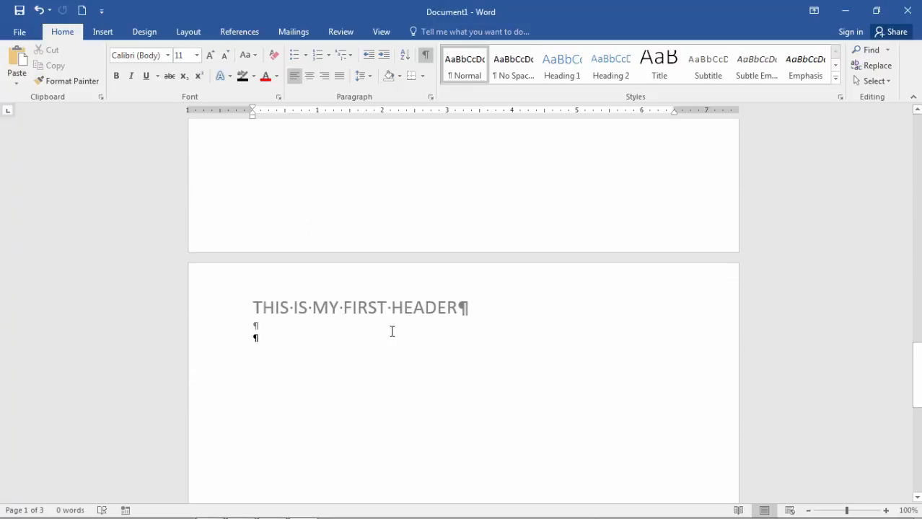
double_click(361, 307)
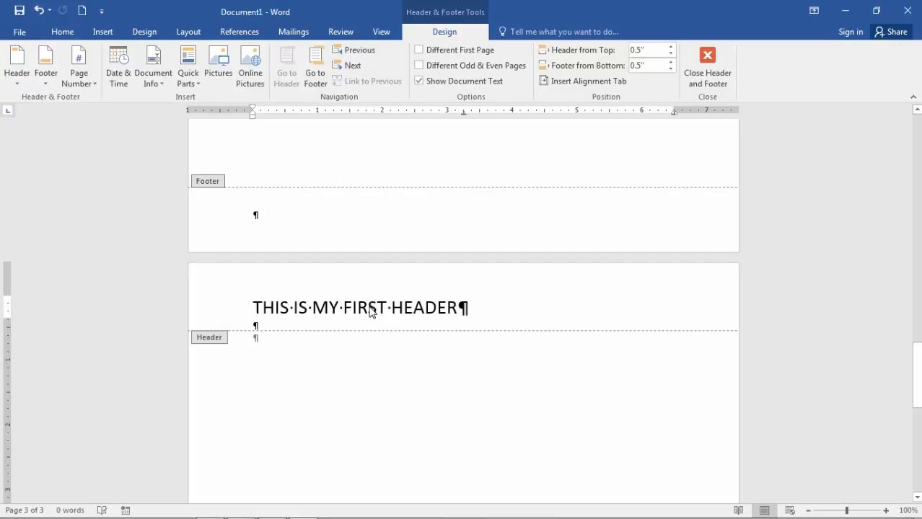
text(SE)
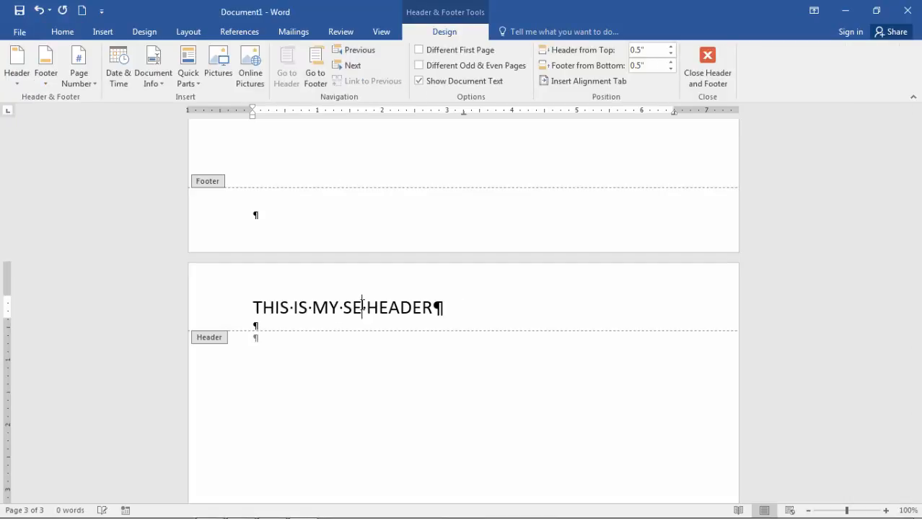
text(COND)
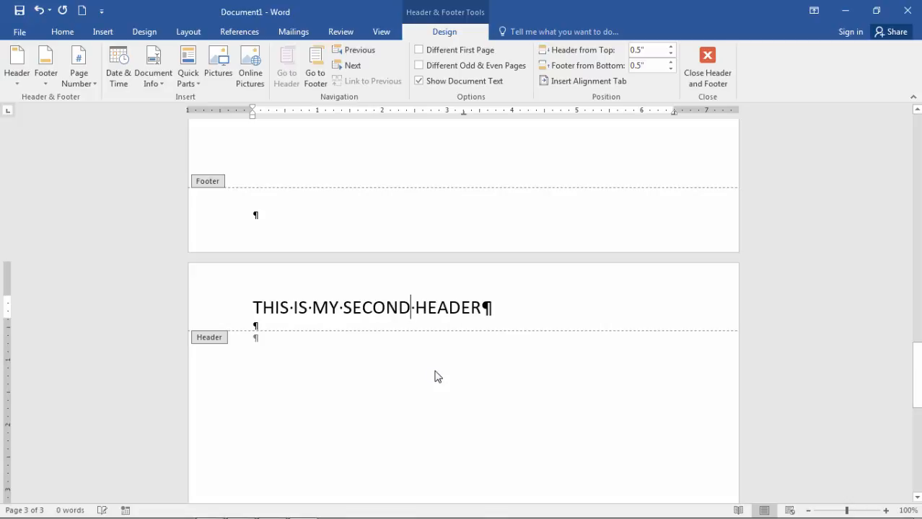
click(707, 69)
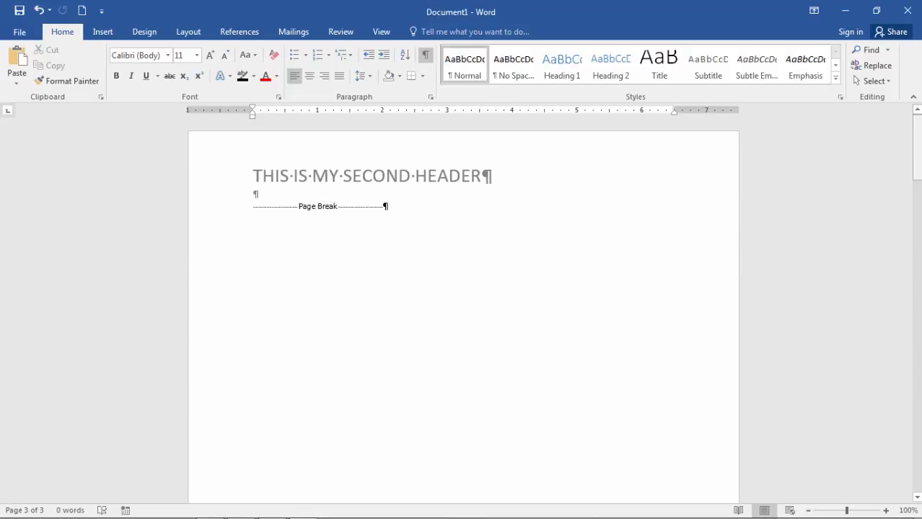
Scroll through the pages to see the header changed on every page
scroll(up, 3)
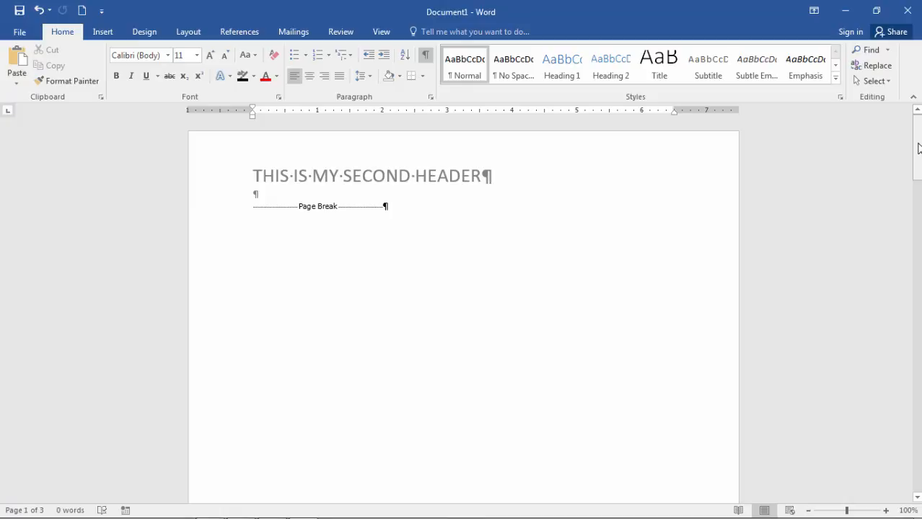
mouse_move(913, 147)
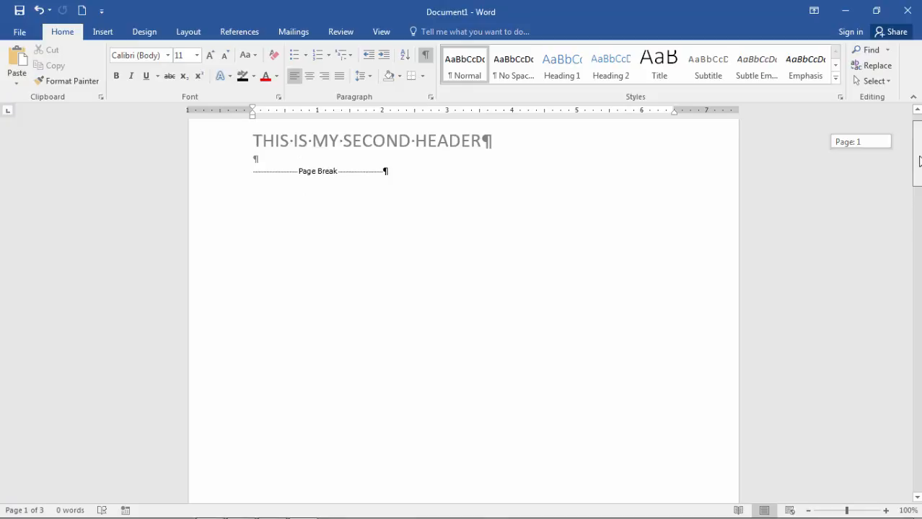
scroll(down, 3)
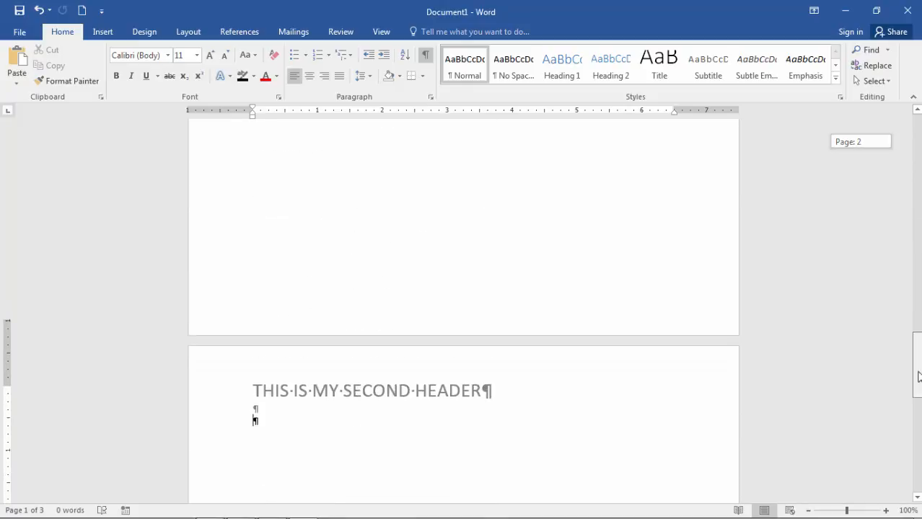
scroll(down, 3)
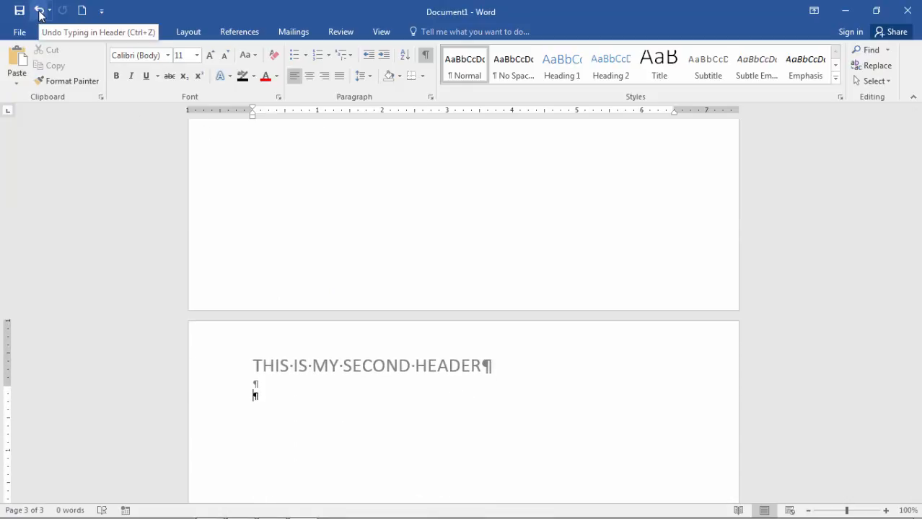
Undo the header back to FIRST and delete a page break, leaving two pages
click(38, 10)
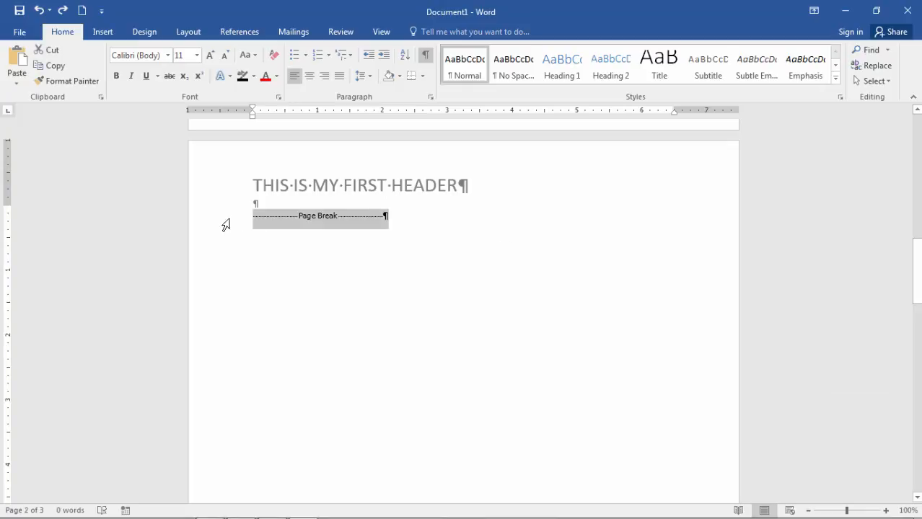
mouse_move(234, 225)
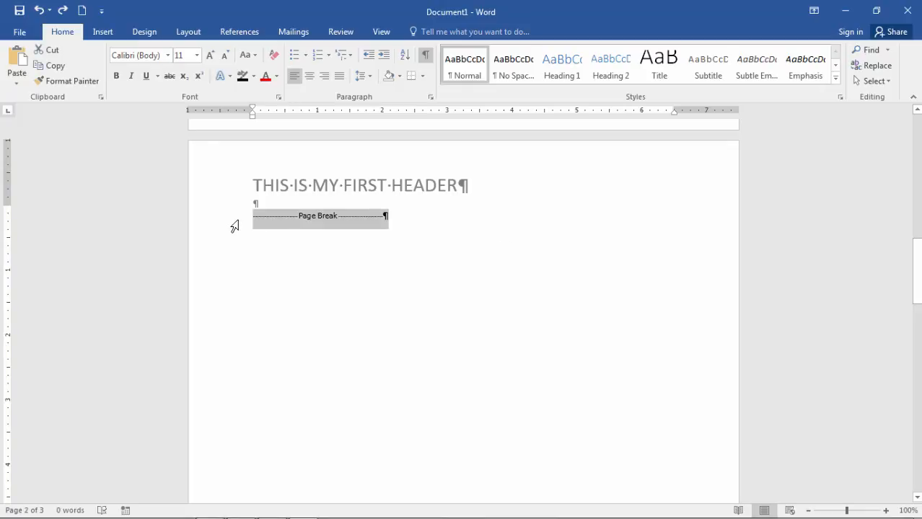
click(426, 54)
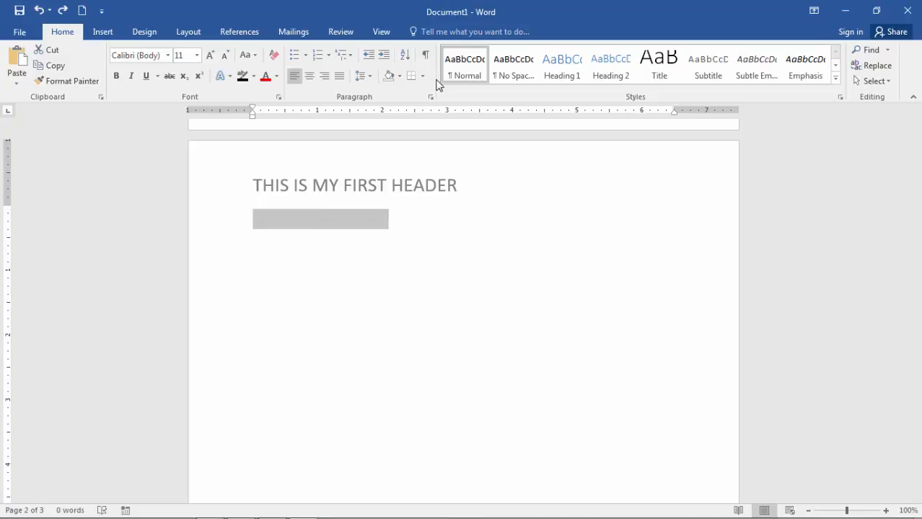
click(426, 55)
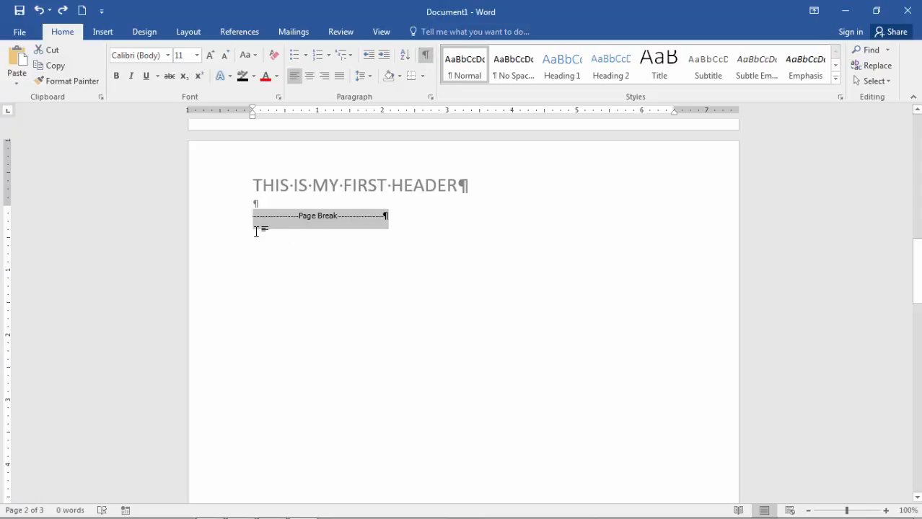
key(delete)
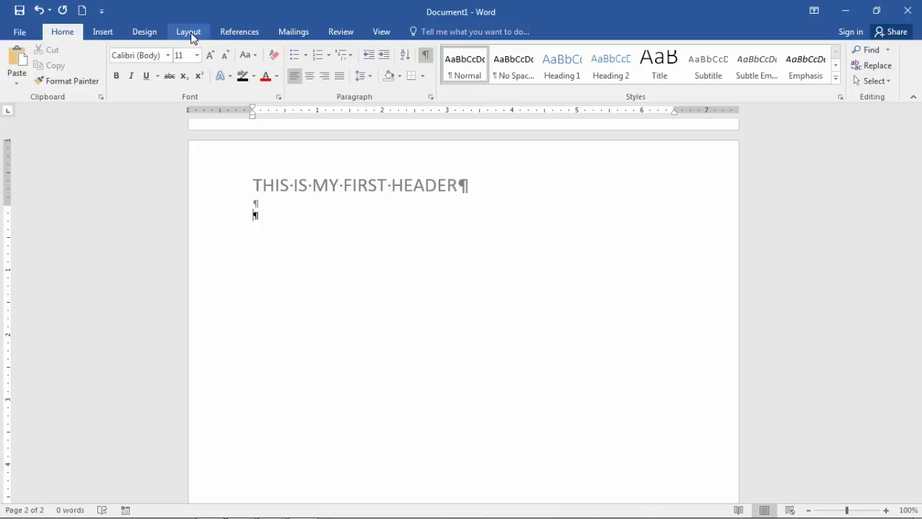
Insert a Next Page section break from the Layout Breaks list
click(188, 31)
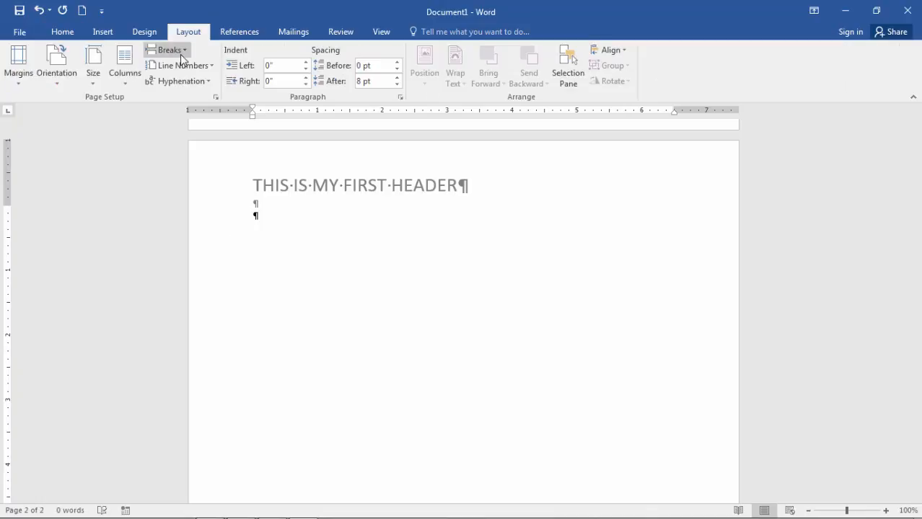
click(168, 49)
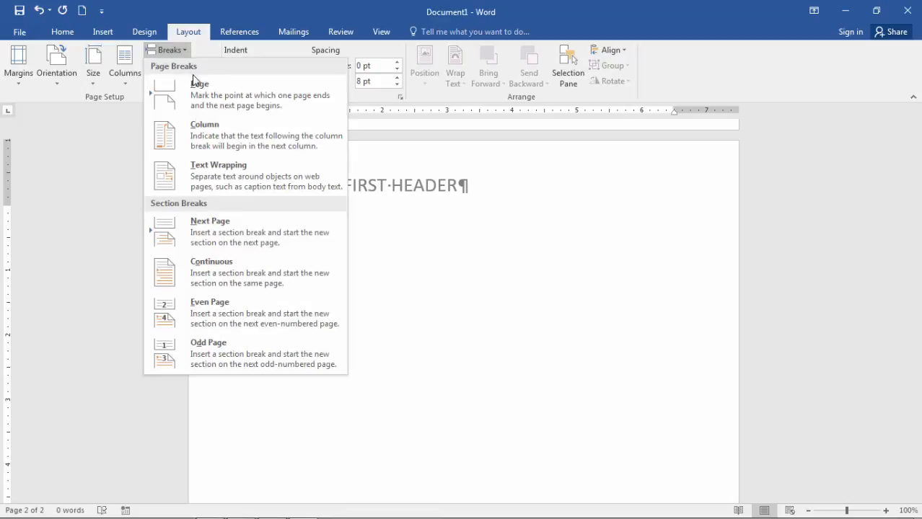
mouse_move(209, 231)
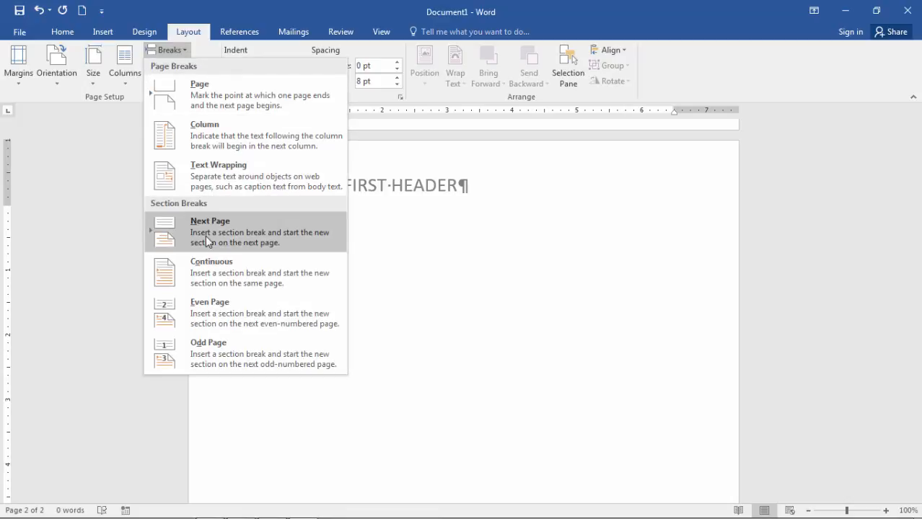
mouse_move(166, 211)
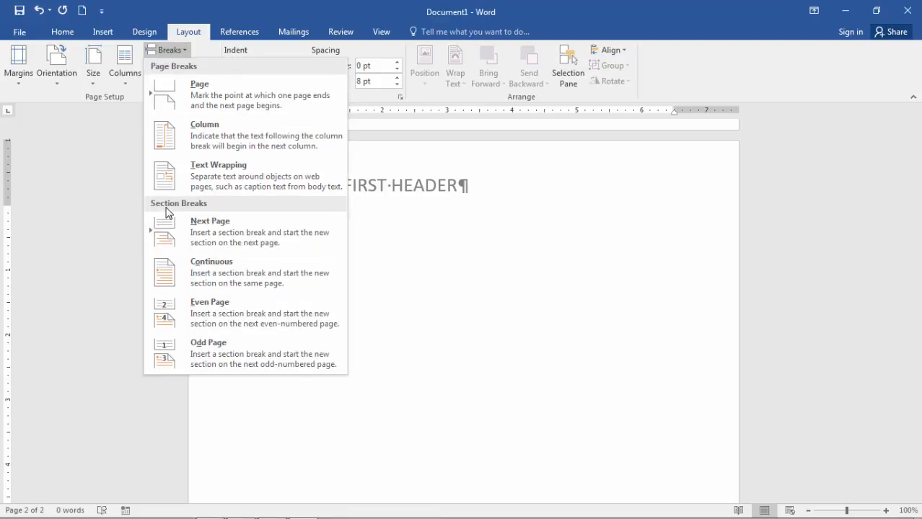
mouse_move(209, 231)
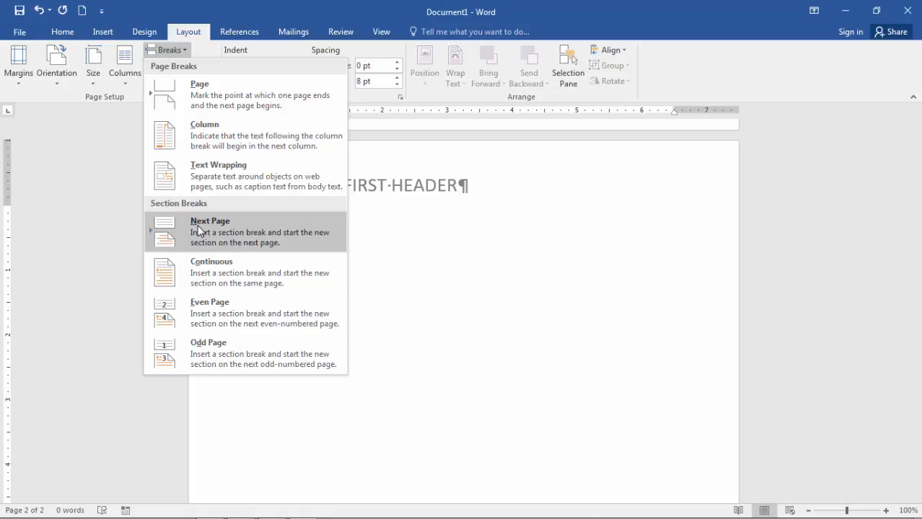
mouse_move(383, 220)
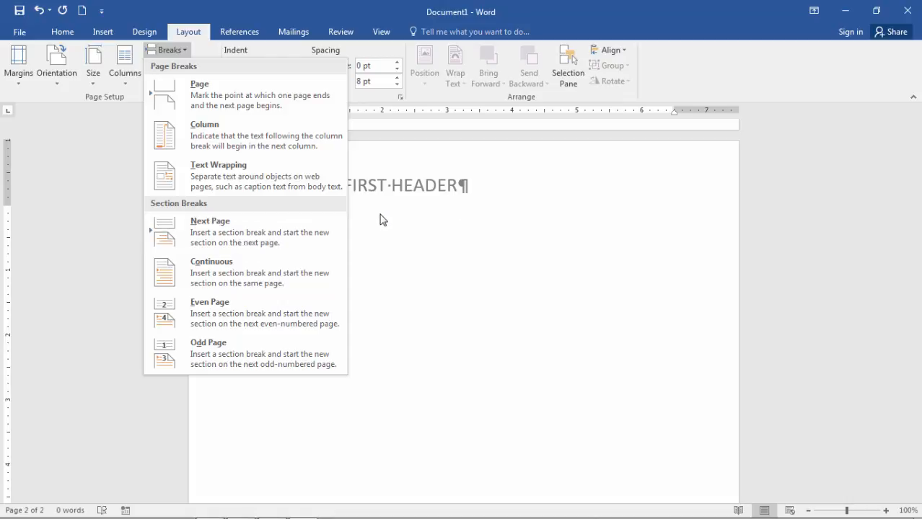
mouse_move(210, 231)
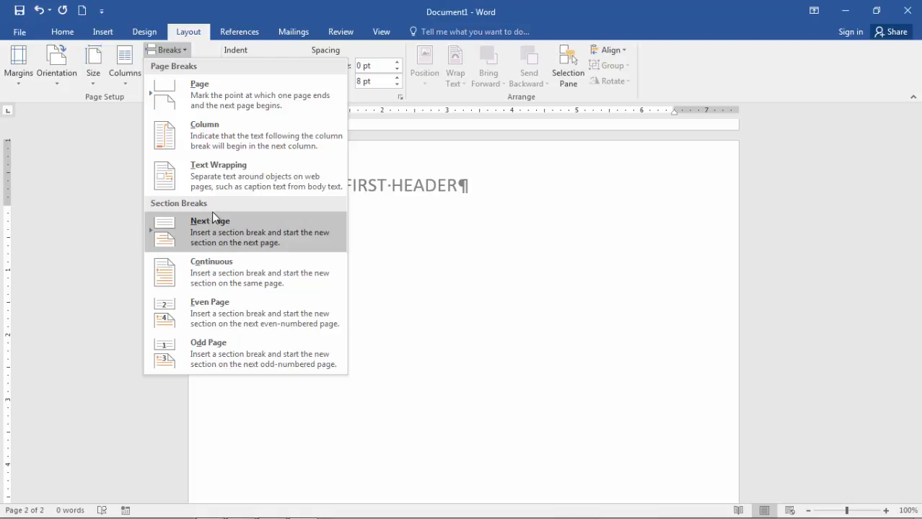
mouse_move(273, 250)
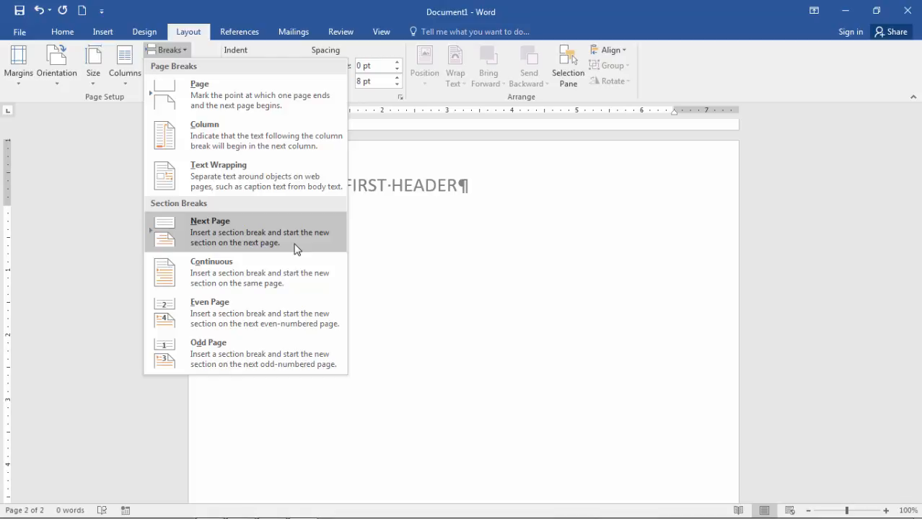
mouse_move(262, 239)
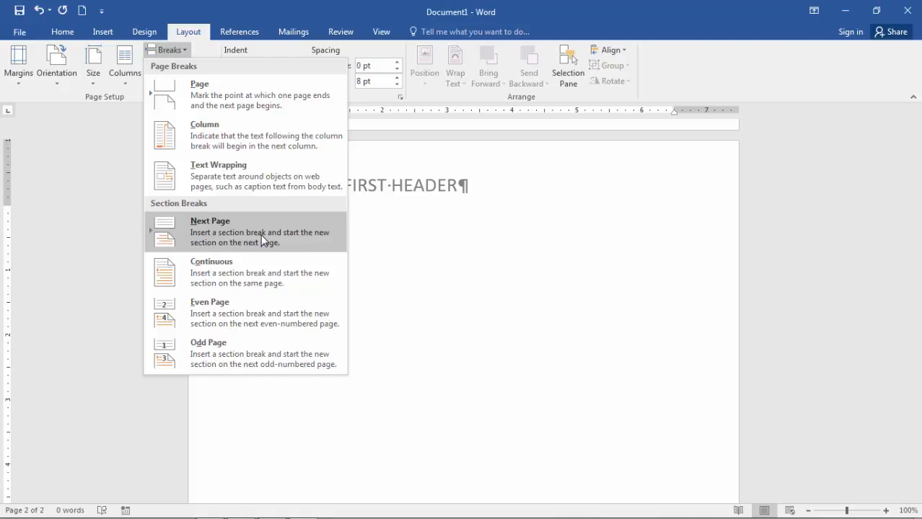
mouse_move(286, 202)
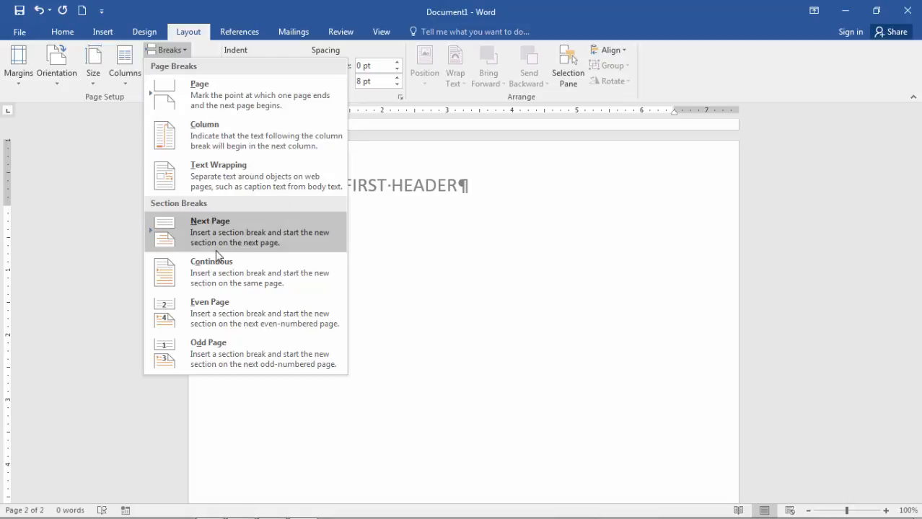
mouse_move(187, 229)
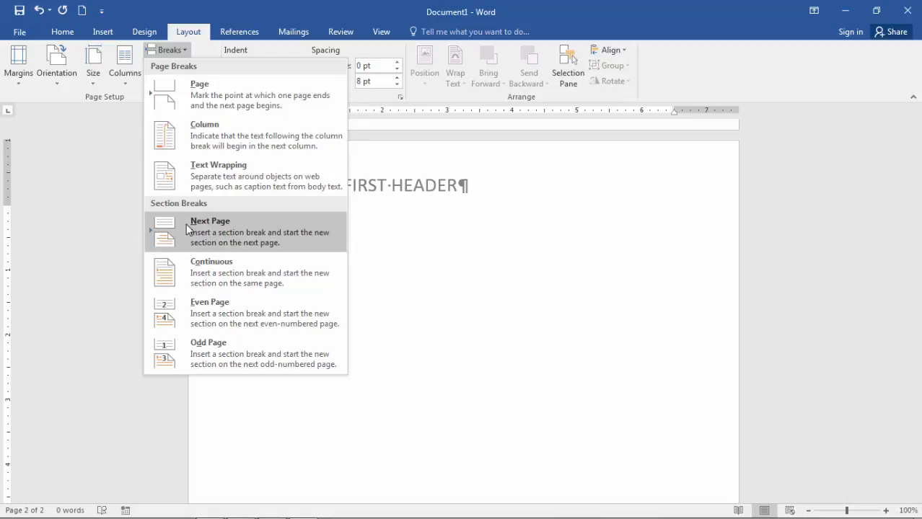
click(211, 221)
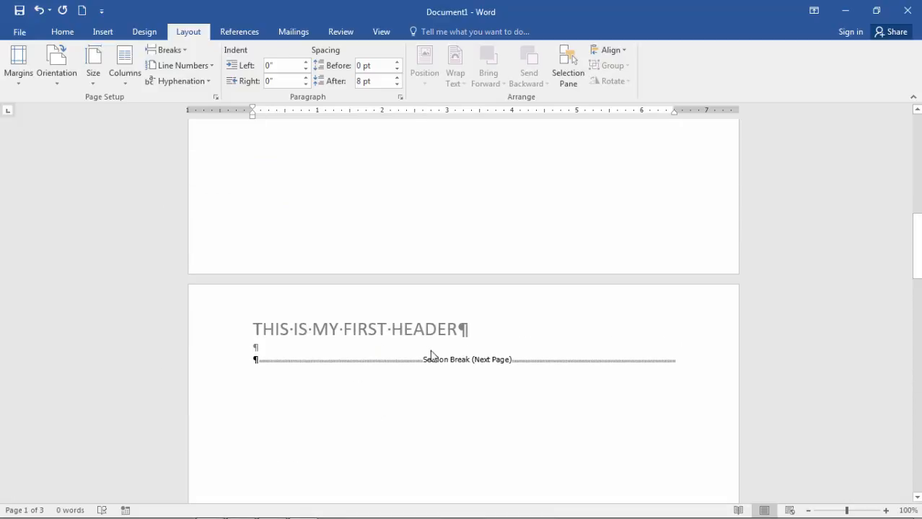
mouse_move(506, 362)
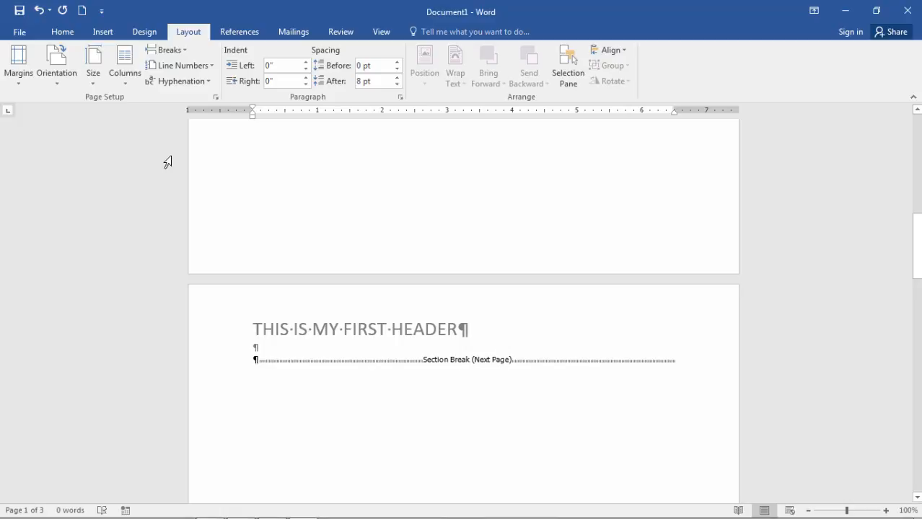
click(62, 31)
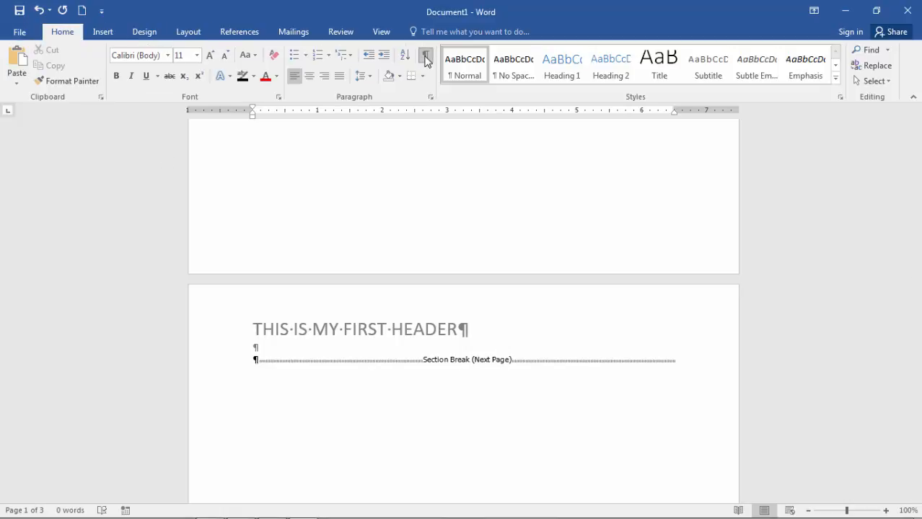
click(426, 56)
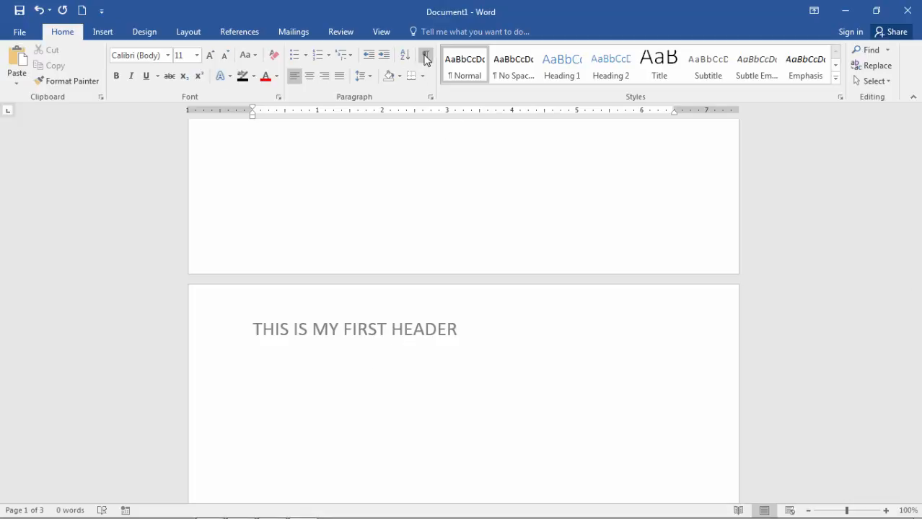
click(425, 55)
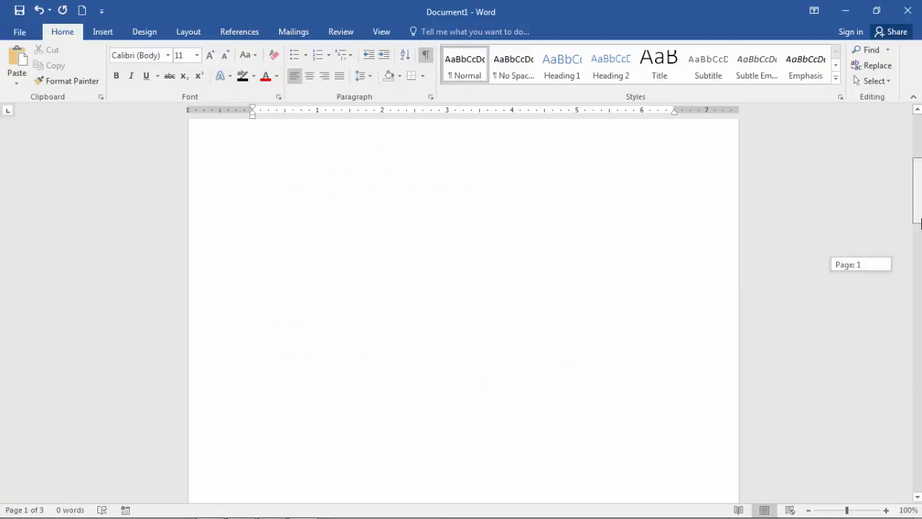
Open the page 3 header and turn off Link to Previous for section 2
scroll(down, 3)
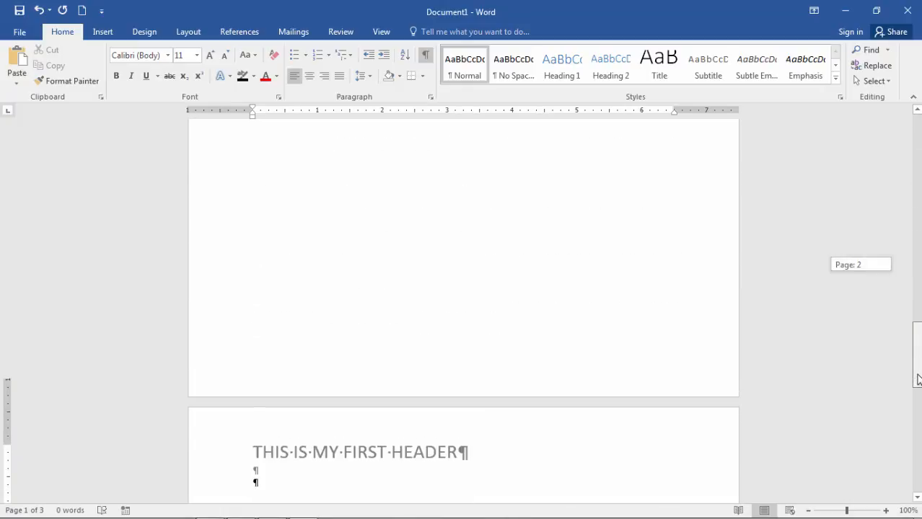
scroll(down, 3)
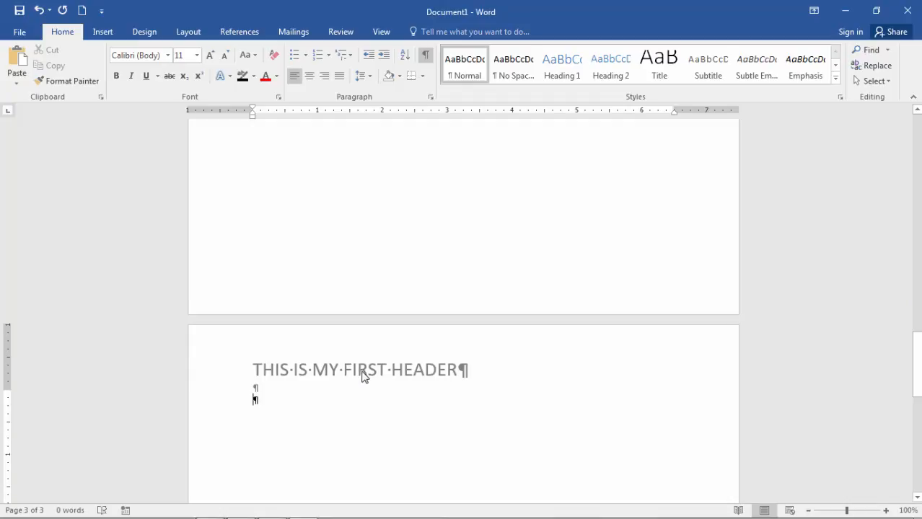
double_click(359, 369)
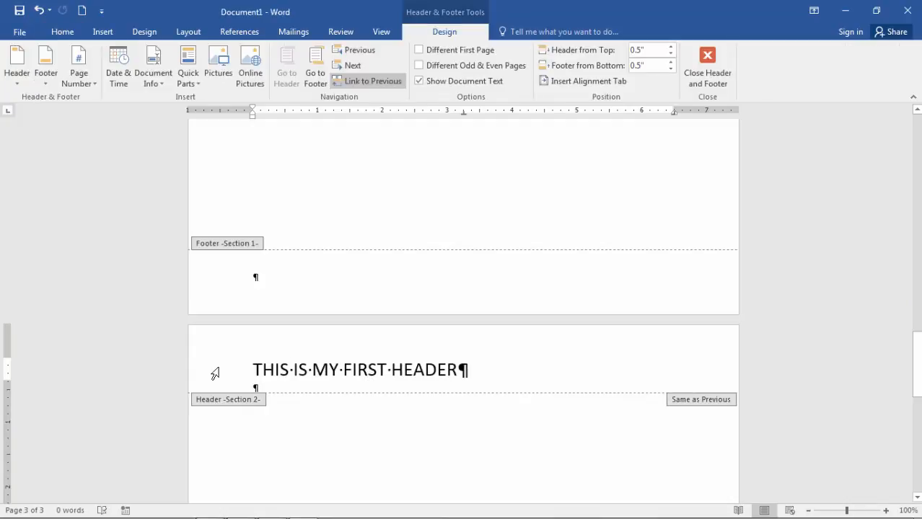
click(296, 370)
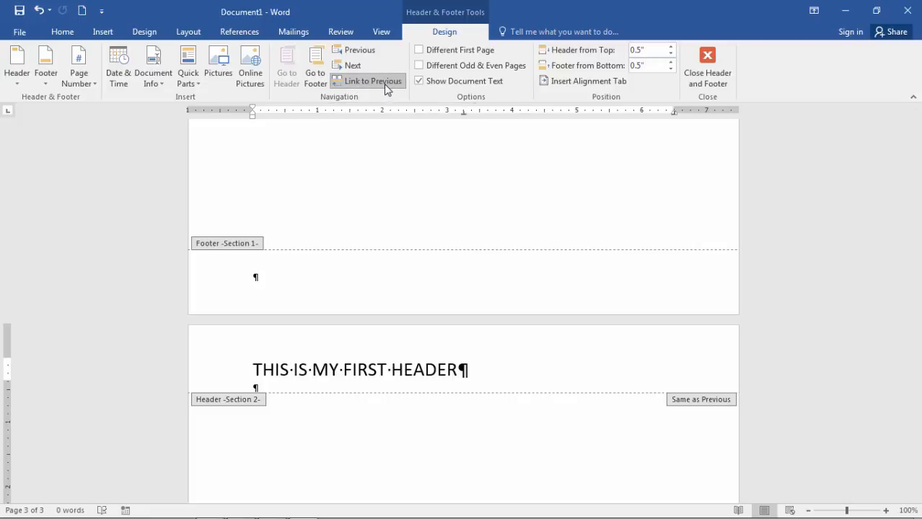
mouse_move(372, 81)
text(EC)
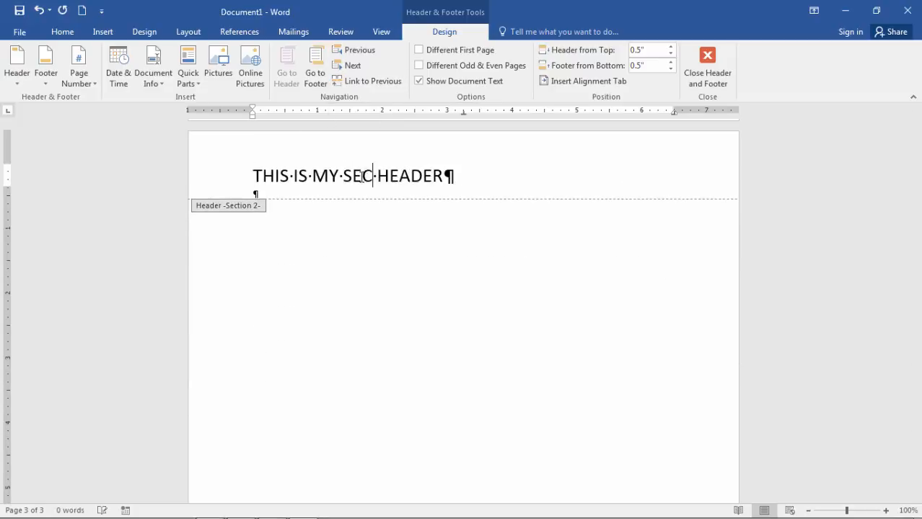
Finish the section 2 header as THIS IS MY SECOND HEADER, confirm page 2 keeps the first, and close header editing
text(OND)
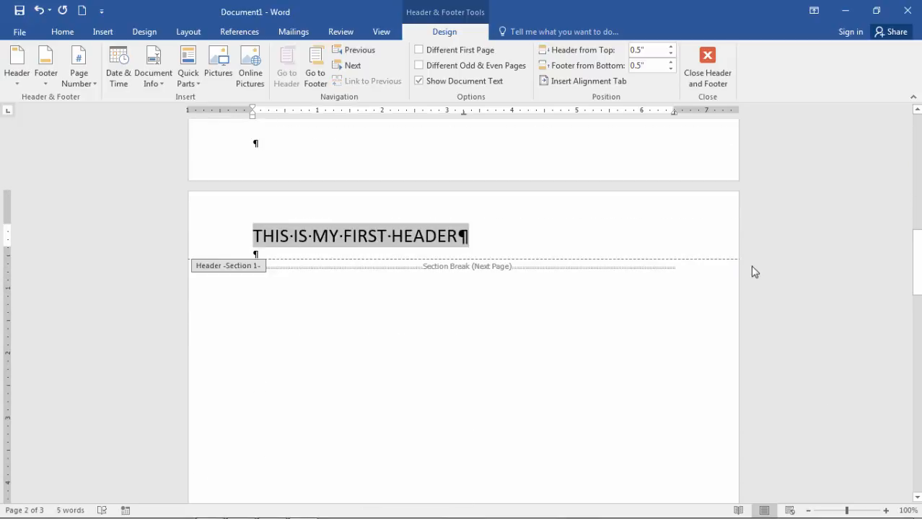
click(354, 65)
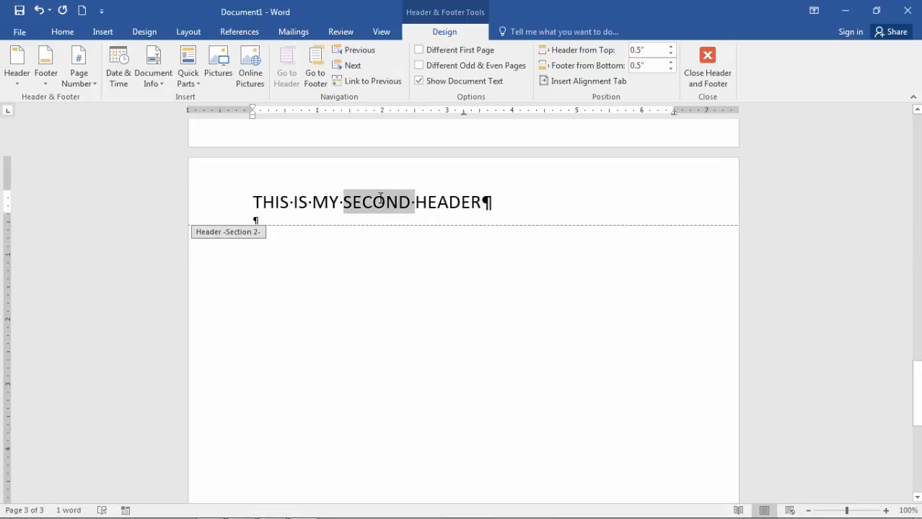
click(707, 69)
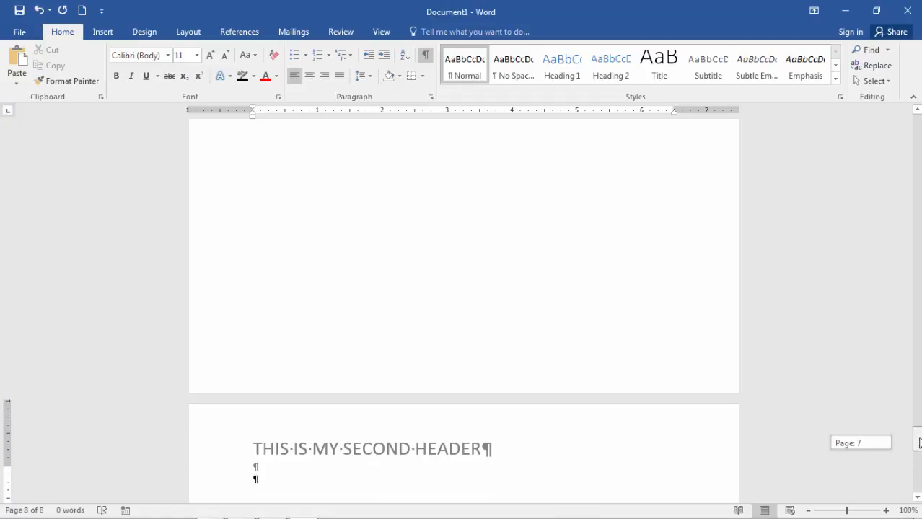
Right-align THIS IS MY SECOND HEADER in the section 2 header
scroll(up, 3)
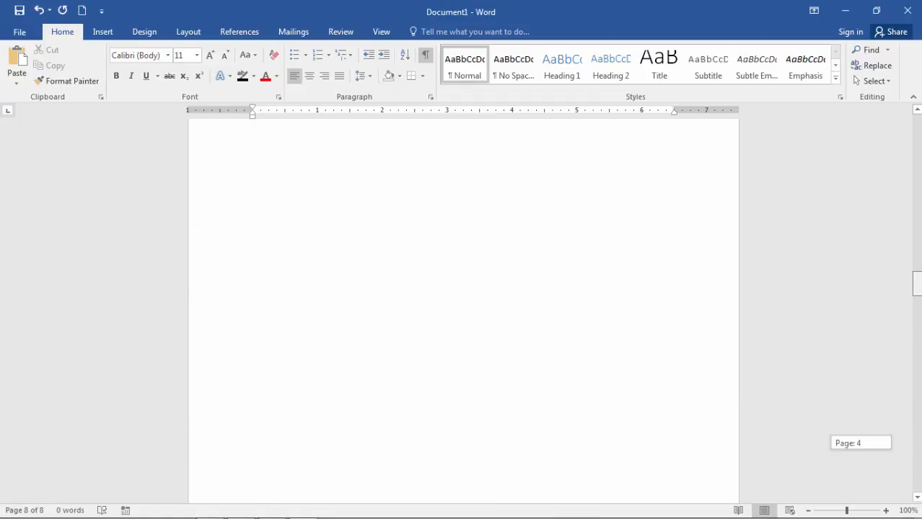
scroll(up, 3)
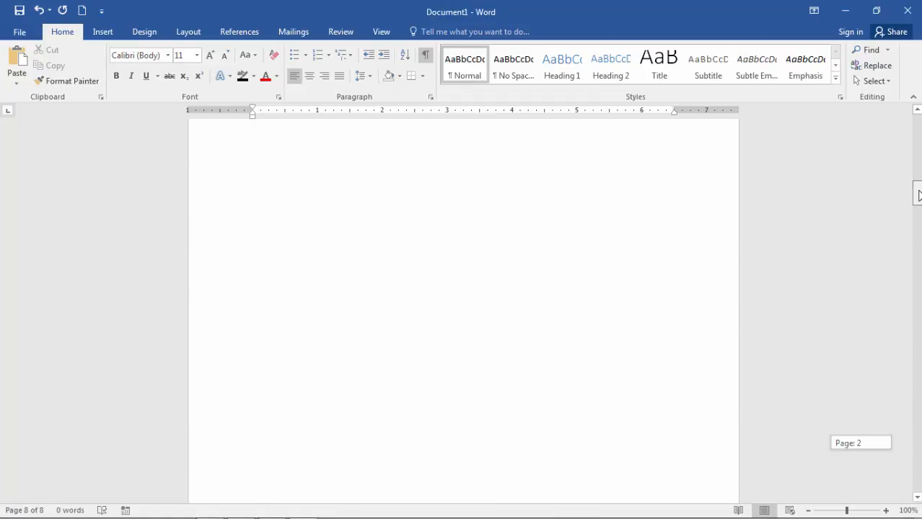
scroll(down, 3)
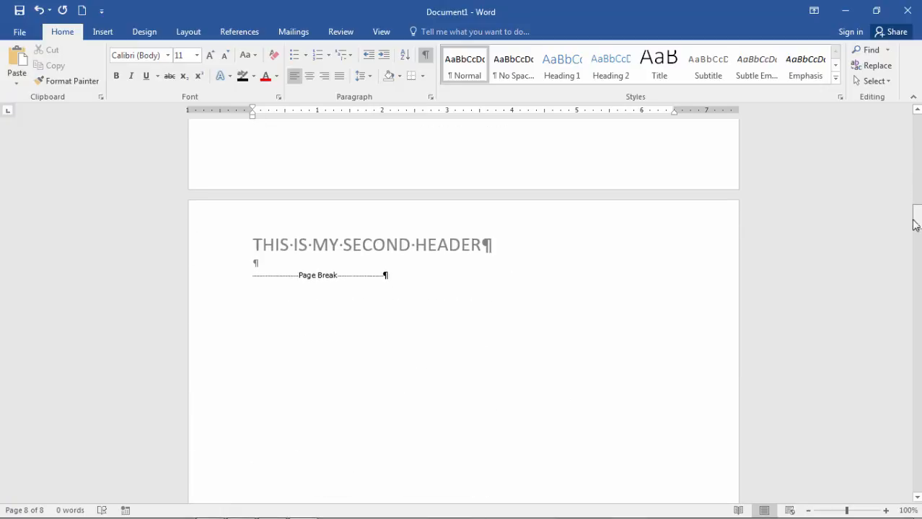
double_click(372, 243)
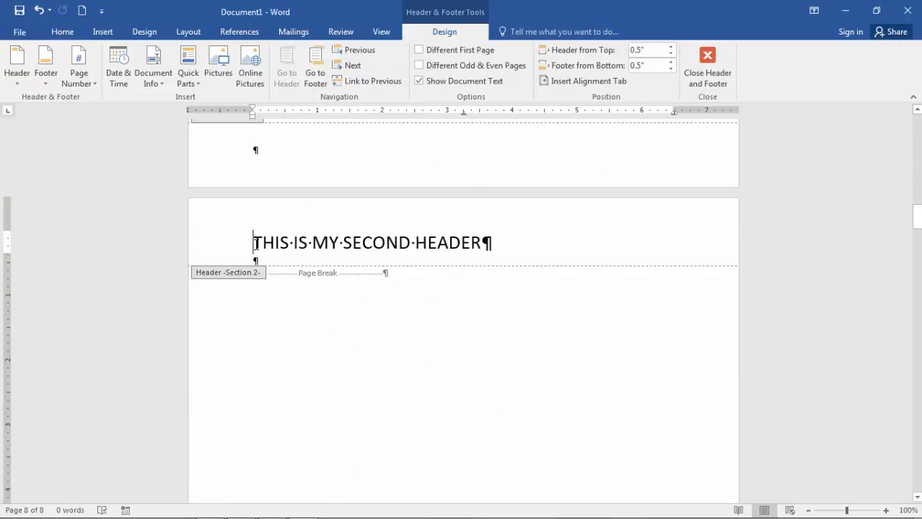
click(62, 31)
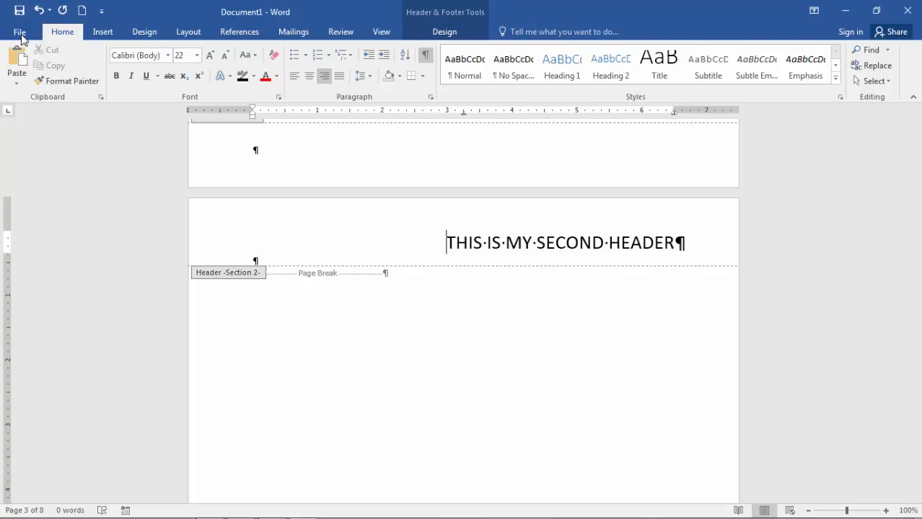
Scroll the print preview to see the first header early and the right-aligned second header later
click(20, 32)
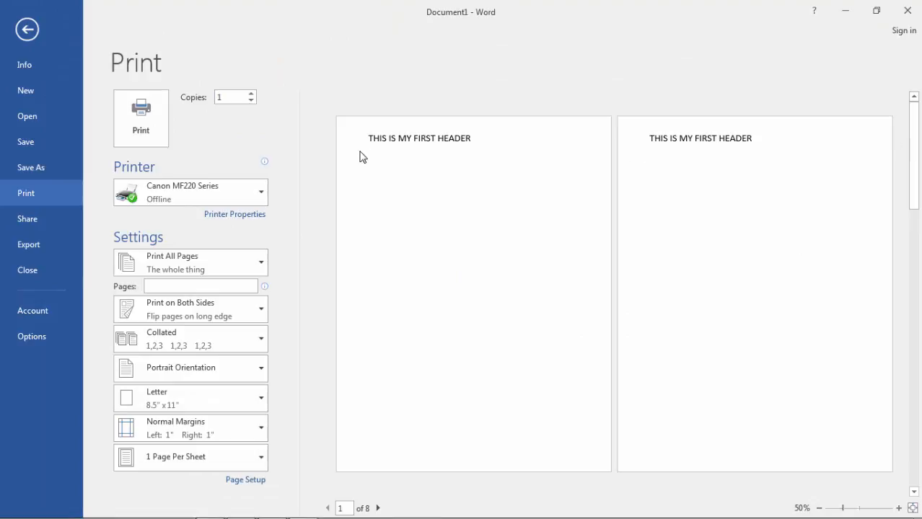
mouse_move(779, 153)
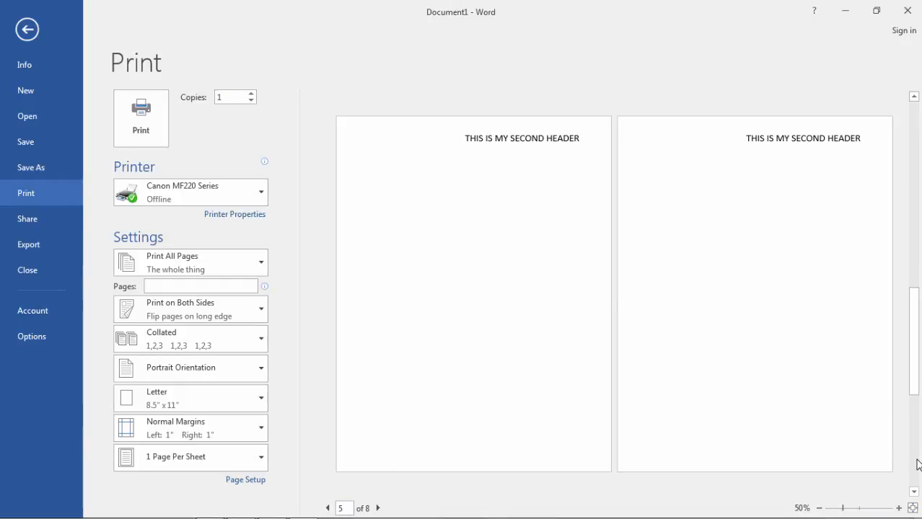
scroll(down, 3)
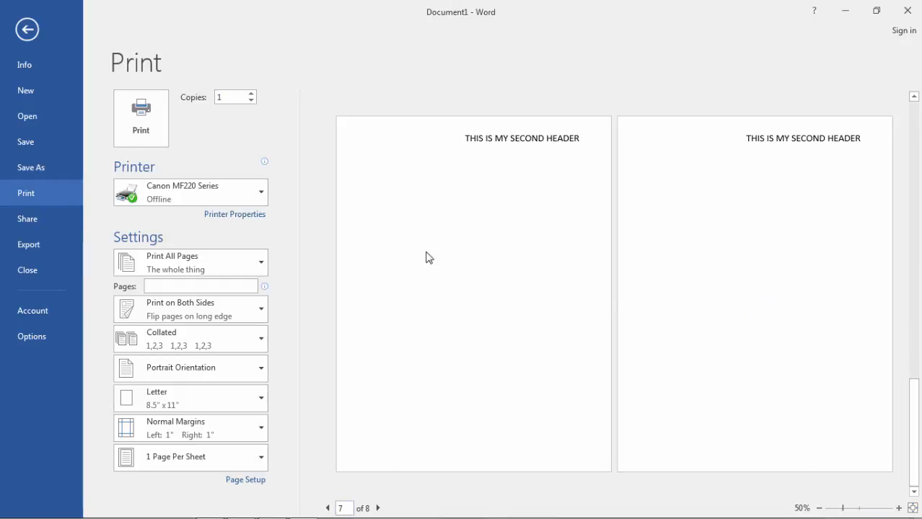